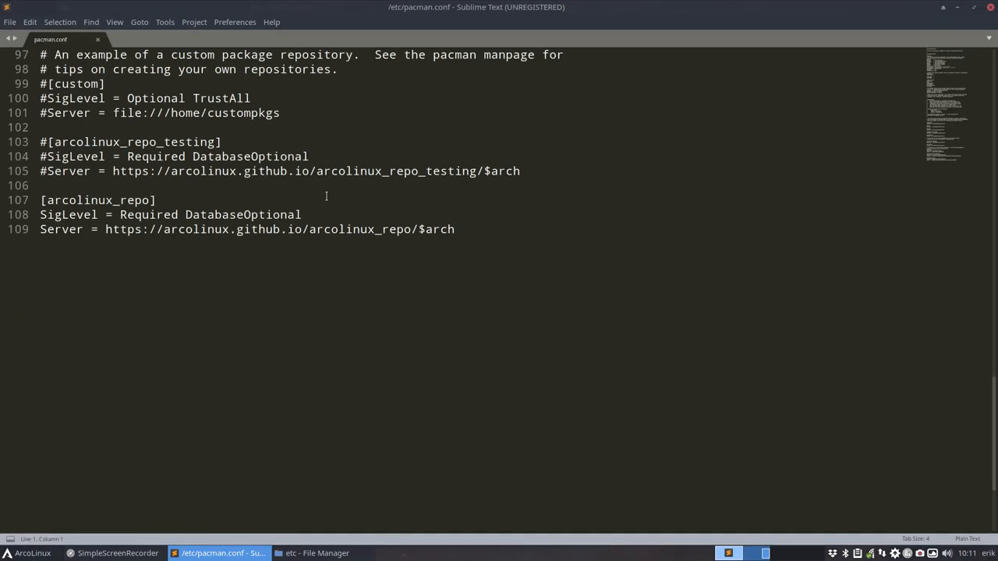
Save pacman.conf with the new [arcolinux_repo_3party] block below [arcolinux_repo].
{"action": "key", "text": "ctrl+s"}
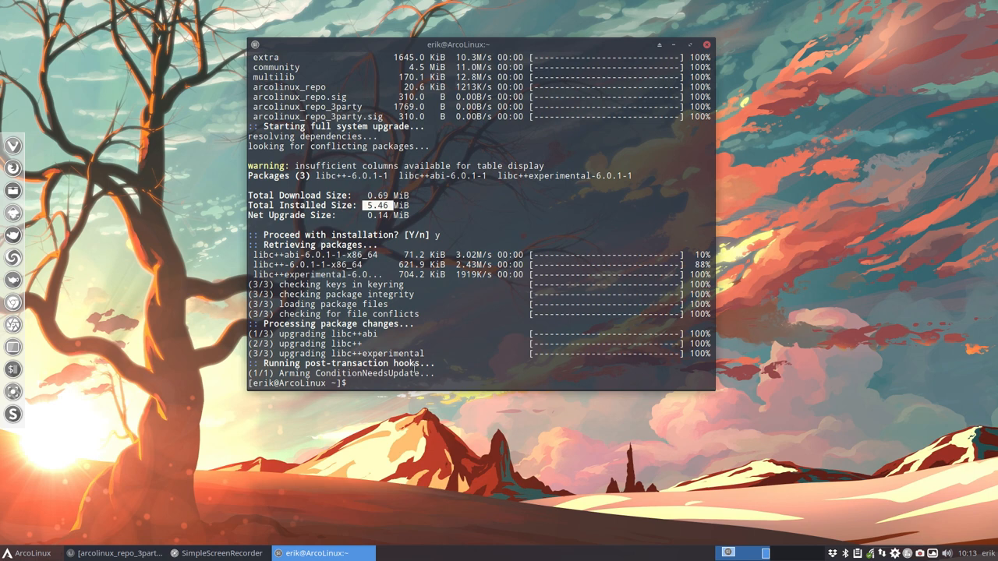
Close the Terminal window after the sudo pacman -Syu upgrade installs the libc++ packages.
{"action": "left_click", "coordinate": [706, 44]}
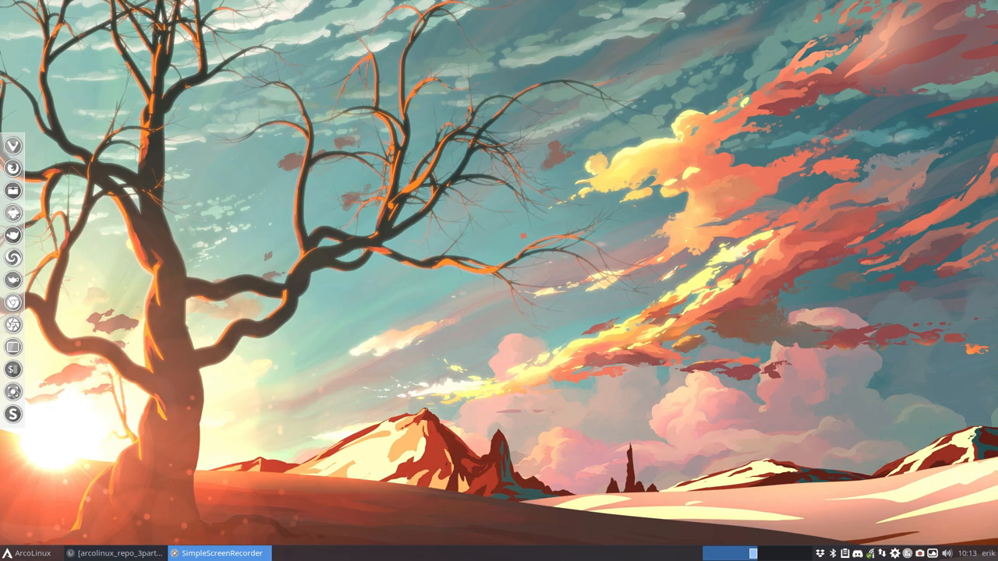